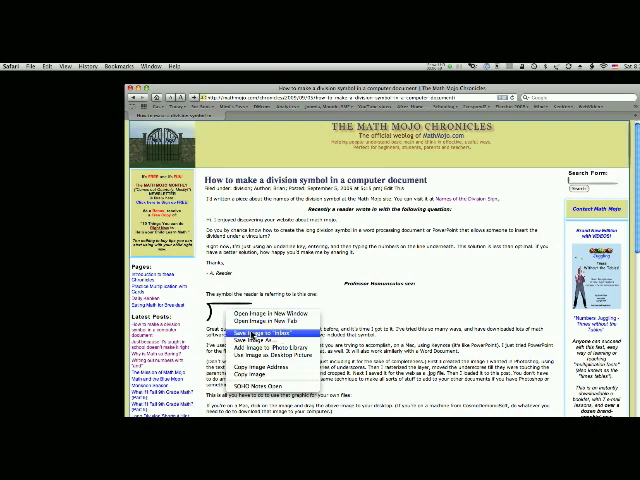
Step: Save the division-sign image from the Math Mojo page and bring PowerPoint forward
left_click(256, 326)
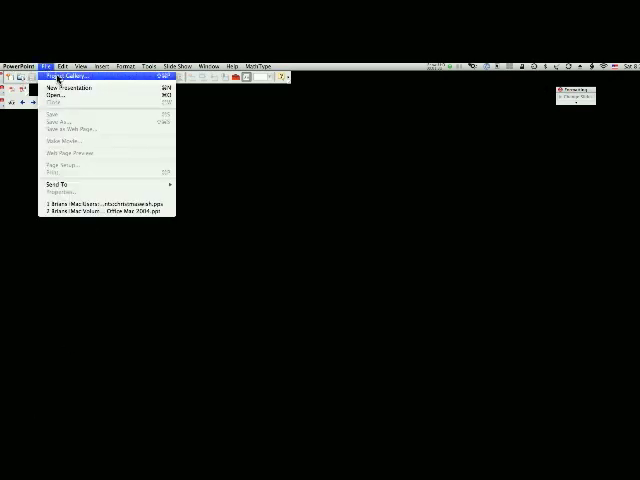
Step: Start a new presentation and enter '45 214.62' in the title slide's title
left_click(70, 88)
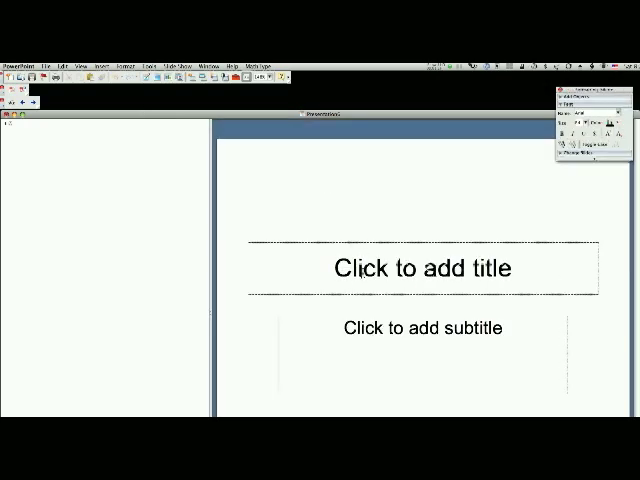
left_click(430, 270)
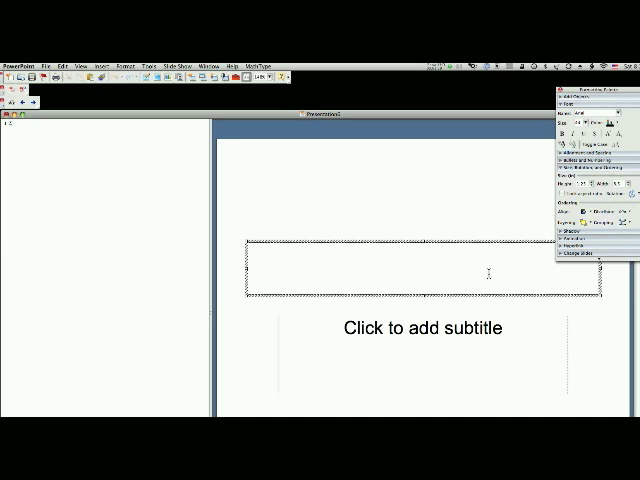
left_click(420, 266)
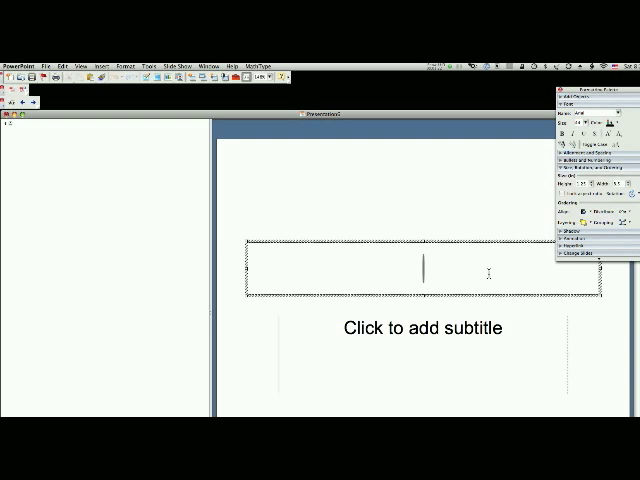
type("45 2")
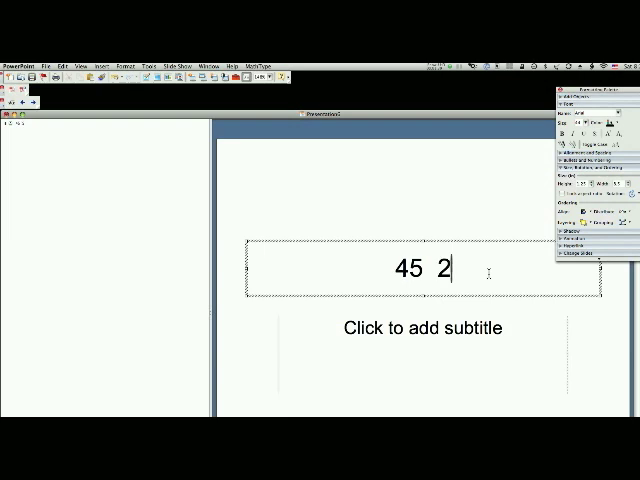
type("14.")
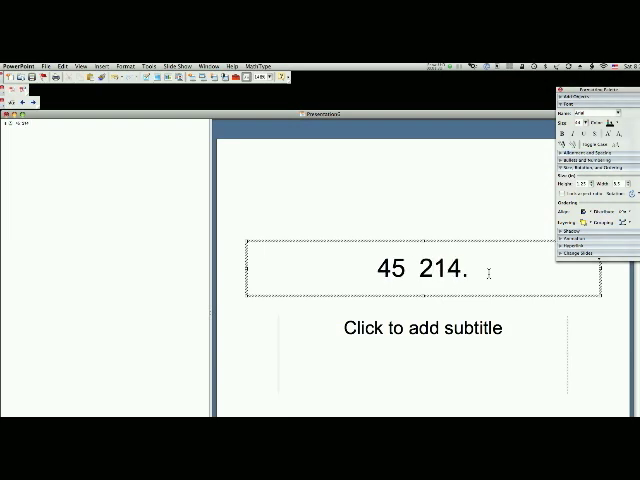
type("62")
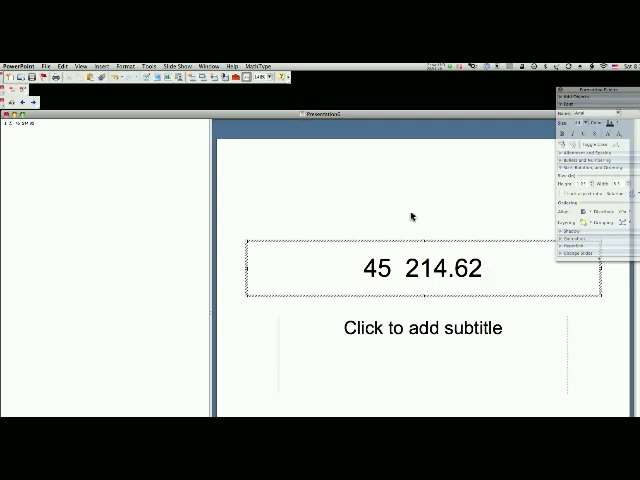
mouse_move(140, 98)
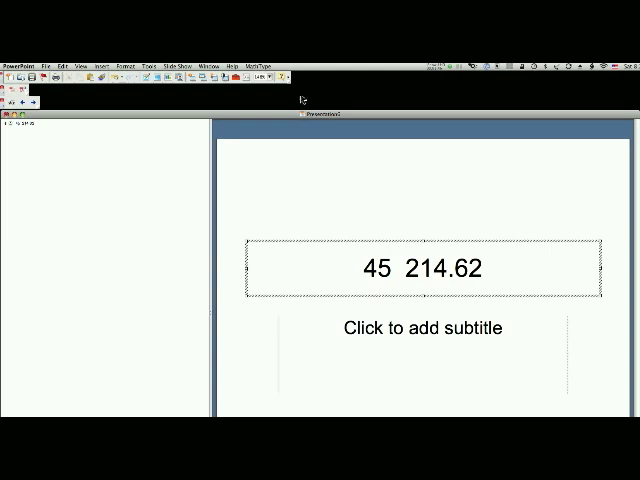
Step: Insert the saved division-sign picture from file onto the title slide
left_click(106, 58)
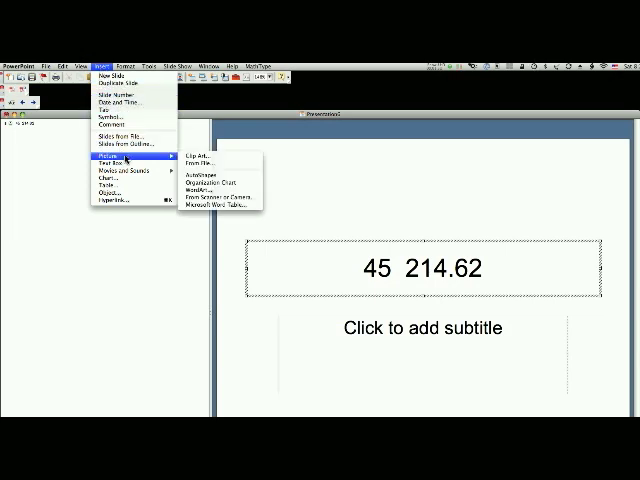
left_click(324, 216)
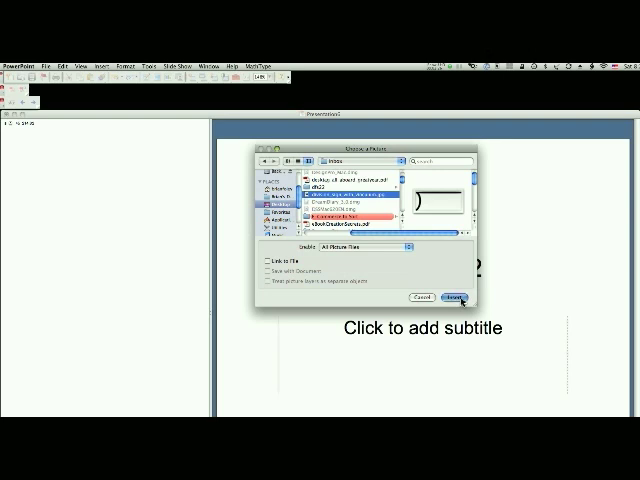
left_click(458, 296)
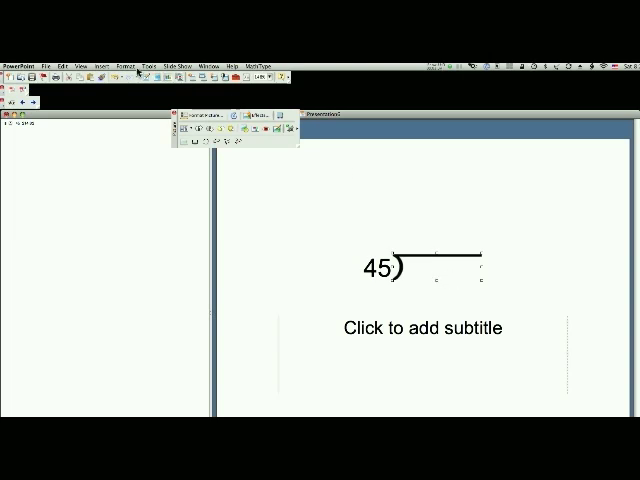
Step: Show the Formatting Palette and bring up the picture's Colors and Lines settings
left_click(78, 58)
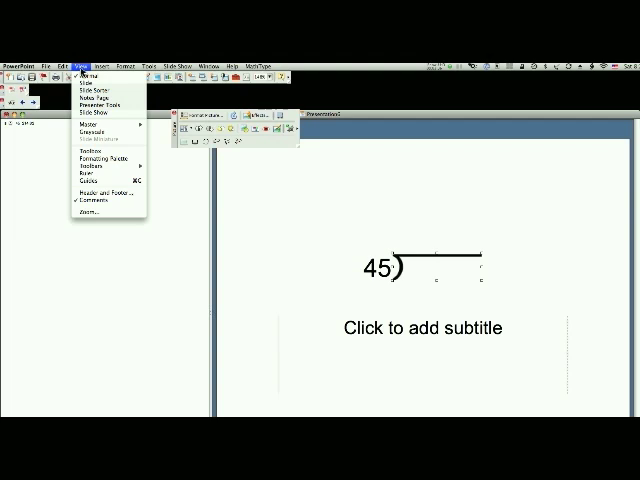
mouse_move(96, 160)
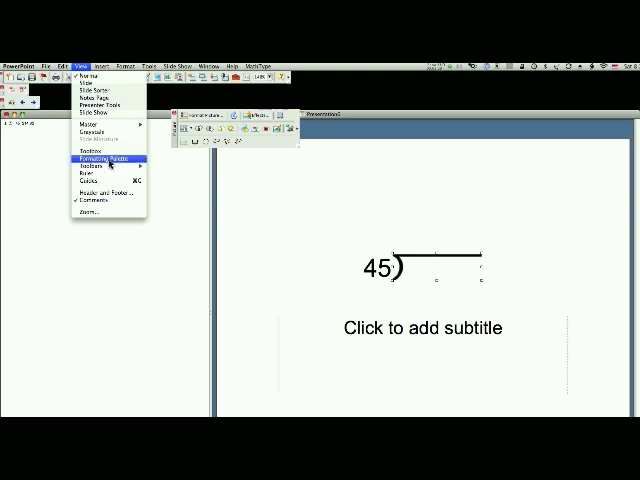
left_click(96, 160)
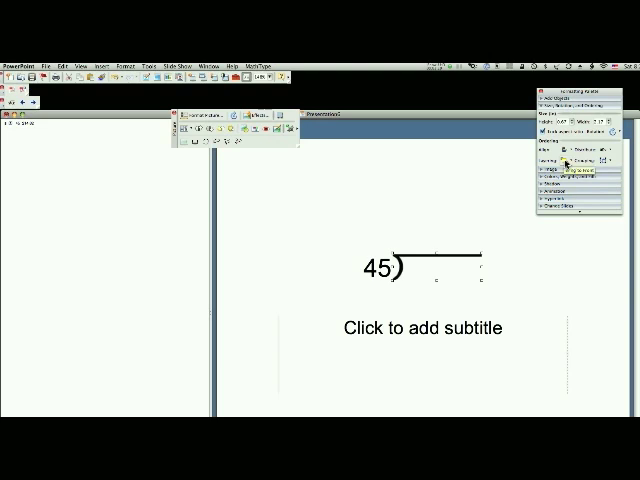
left_click(556, 168)
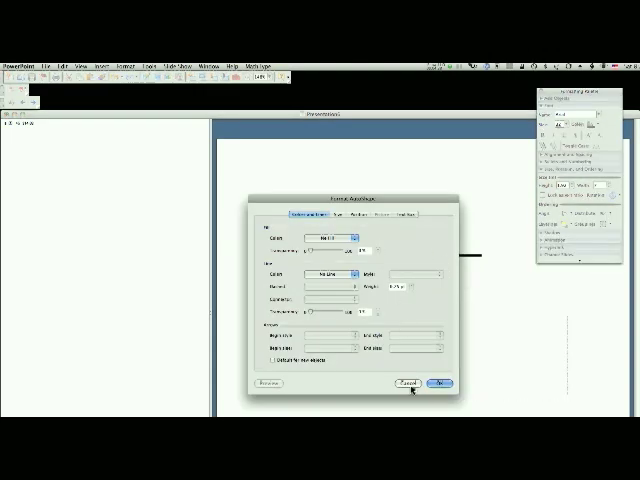
Step: Close the picture settings, reselect the division sign and re-enter 214.62 beside it
left_click(436, 380)
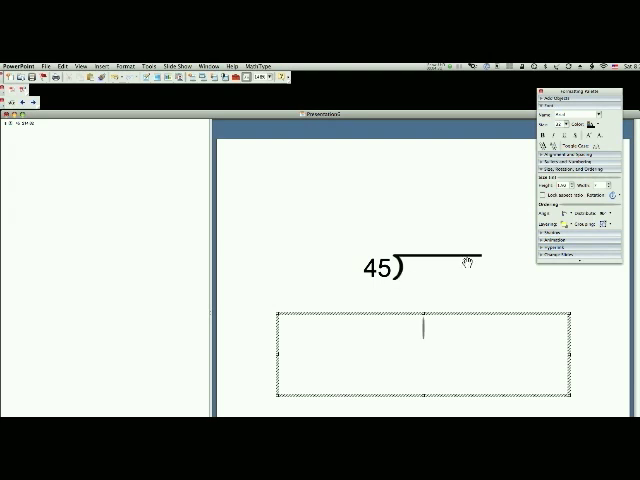
mouse_move(424, 264)
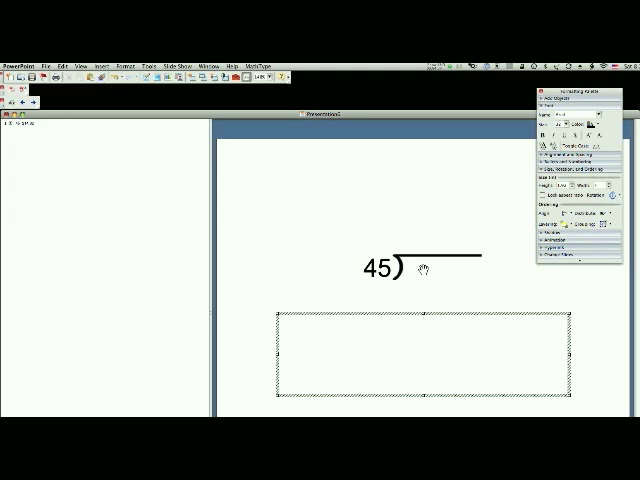
left_click(424, 330)
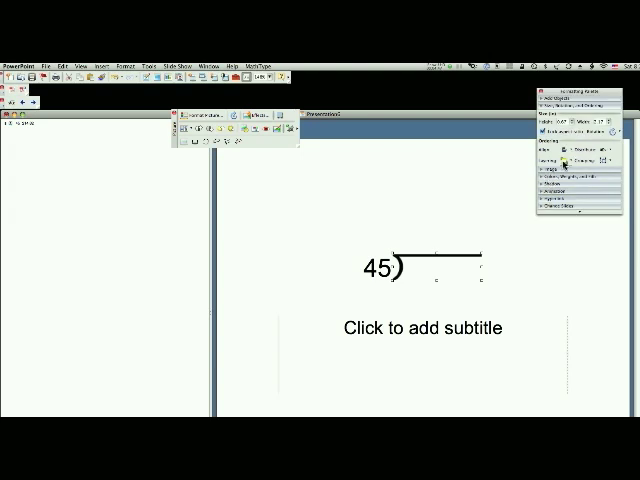
type("214.62")
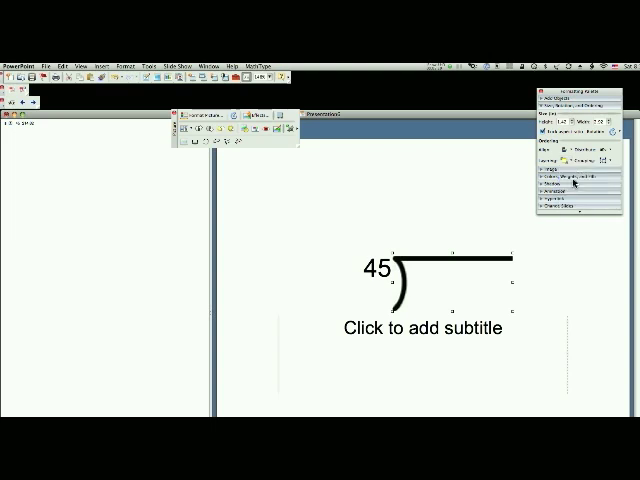
type("214.62")
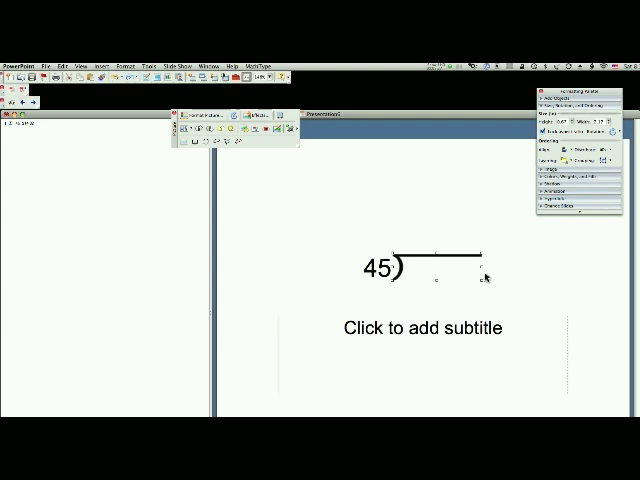
mouse_move(576, 164)
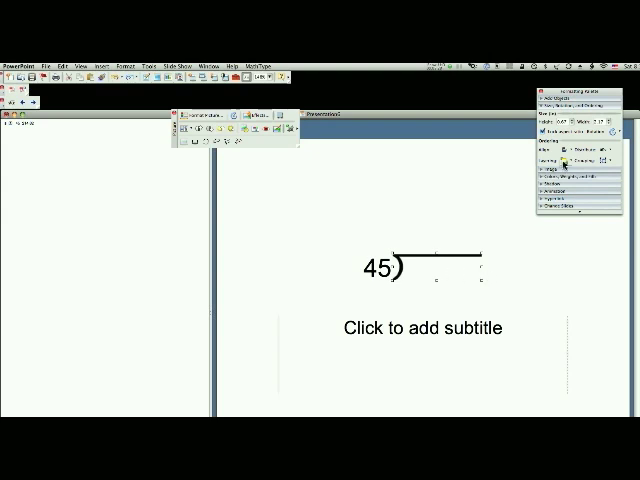
Step: Place 214.62 after 45 under the division bar, completing 45)214.62
type("214.62")
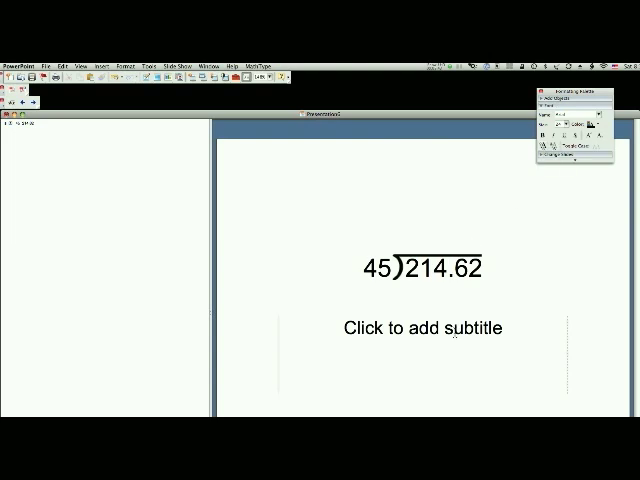
mouse_move(304, 236)
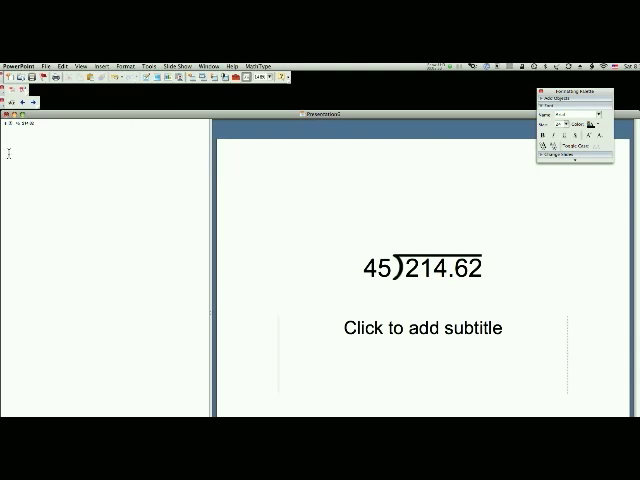
mouse_move(202, 176)
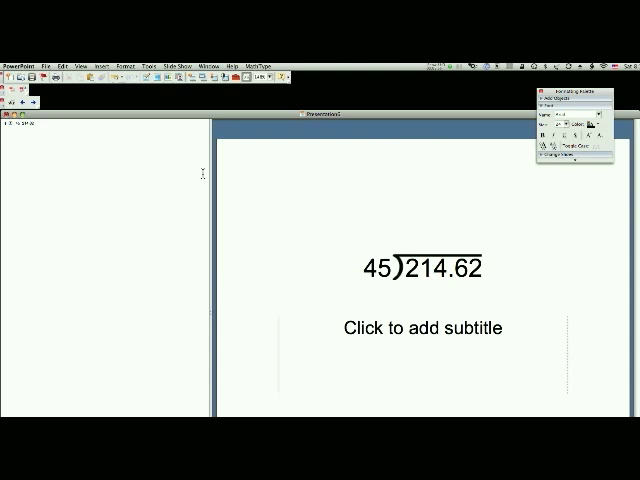